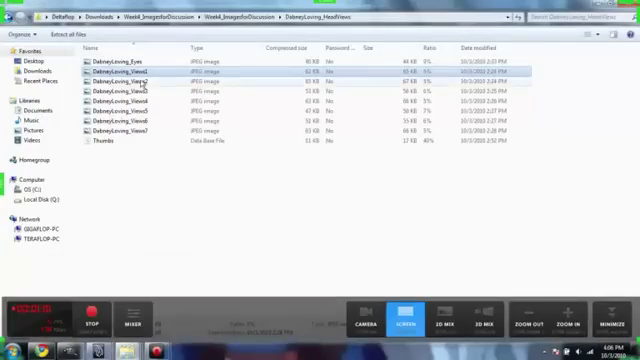
# - Browse the head render JPEGs one by one, ending on the green-irised eyeball pair
pyautogui.doubleClick(124, 72)
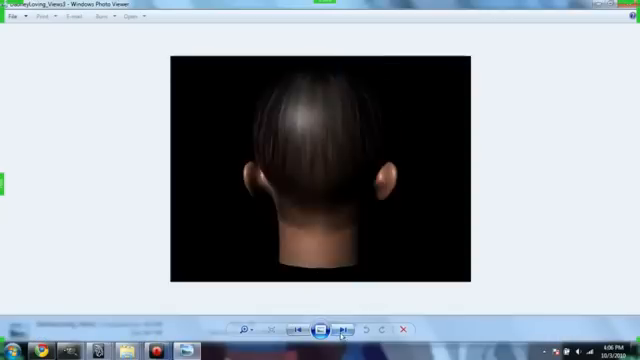
pyautogui.click(344, 328)
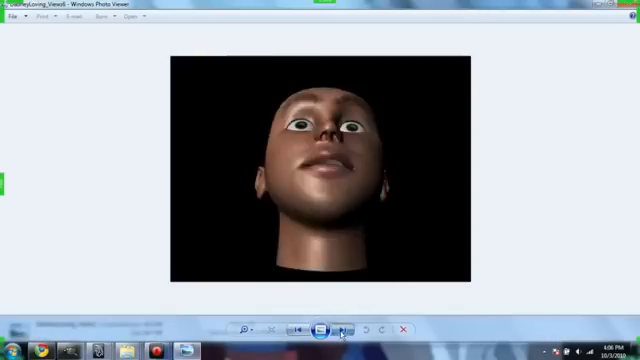
pyautogui.click(348, 328)
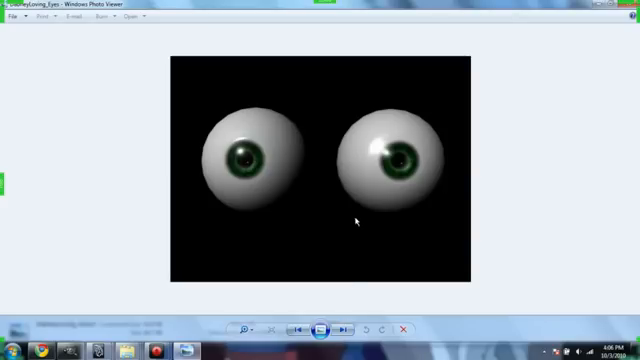
pyautogui.click(344, 328)
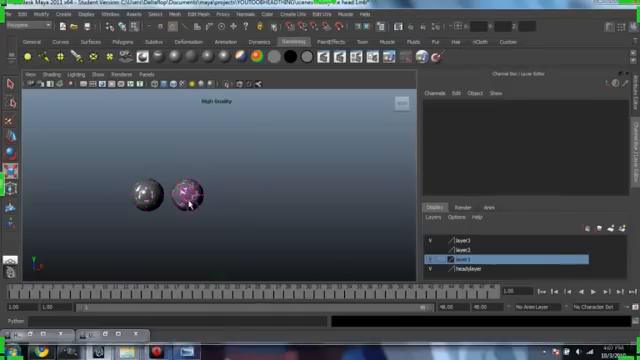
# - Delete the two shaded eyeball spheres and create one new polygon sphere
pyautogui.click(190, 196)
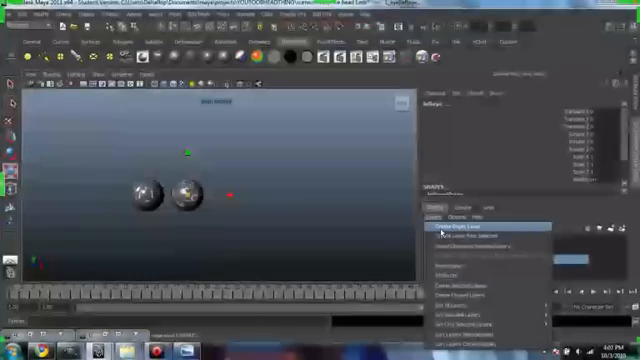
pyautogui.click(456, 230)
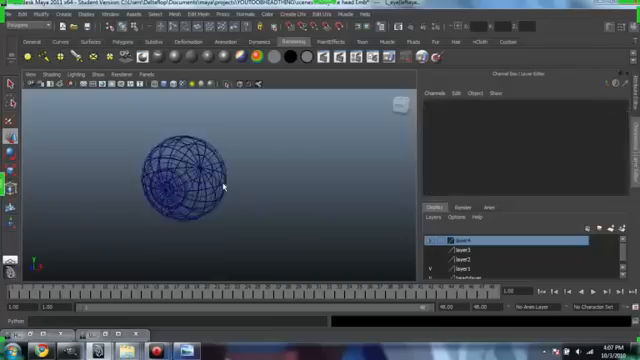
# - Duplicate the sphere and move the copy beside the original
pyautogui.click(184, 176)
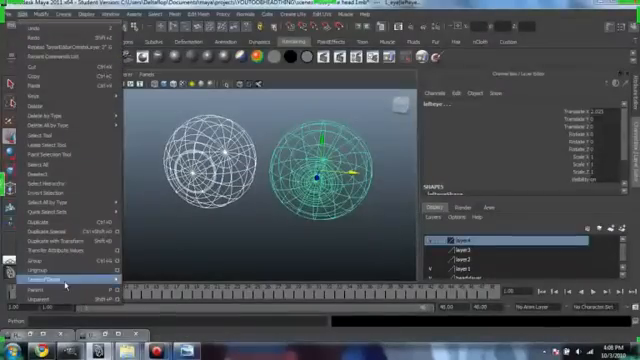
pyautogui.click(64, 280)
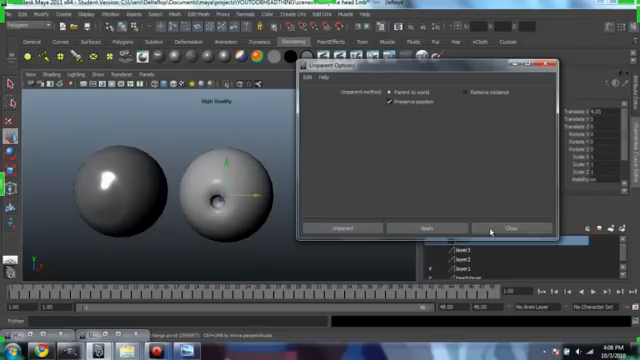
# - Apply the chosen option-box settings to the eyeball spheres
pyautogui.click(512, 228)
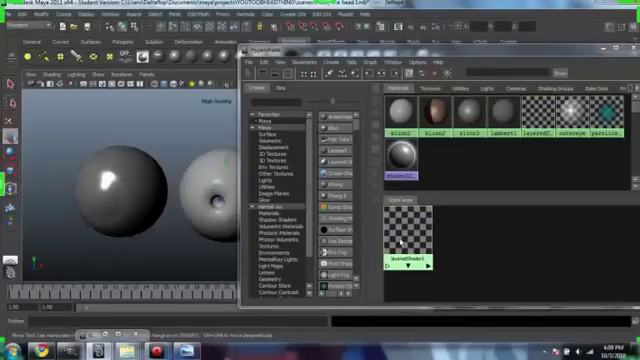
# - Bring up the material node's options in the Hypershade
pyautogui.rightClick(408, 236)
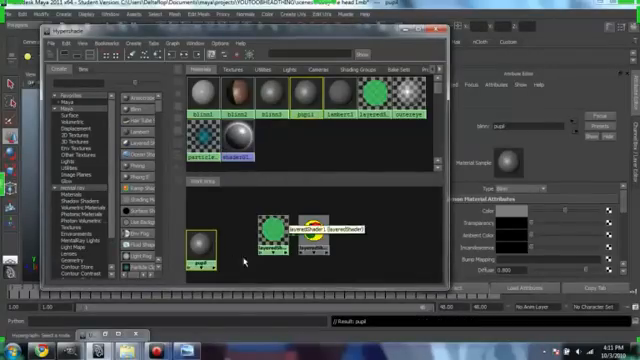
# - Link the green blinn material into the eyeball's layered shader
pyautogui.click(308, 228)
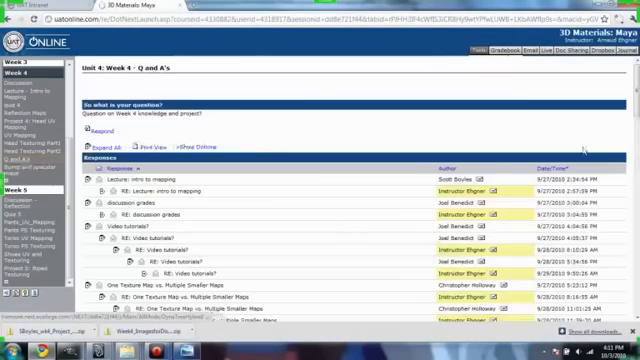
# - Scroll down the course site toward the Week 4 Q and A discussion thread
pyautogui.scroll(-3)
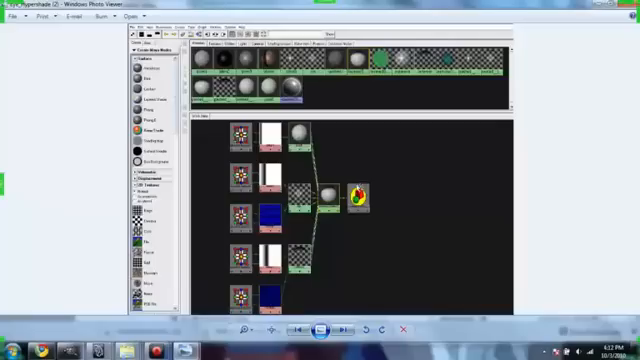
pyautogui.moveTo(324, 160)
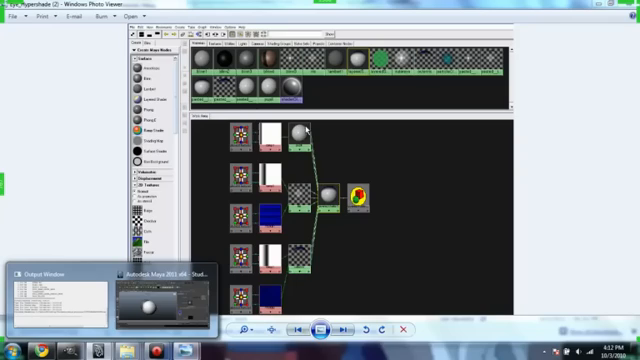
pyautogui.moveTo(148, 310)
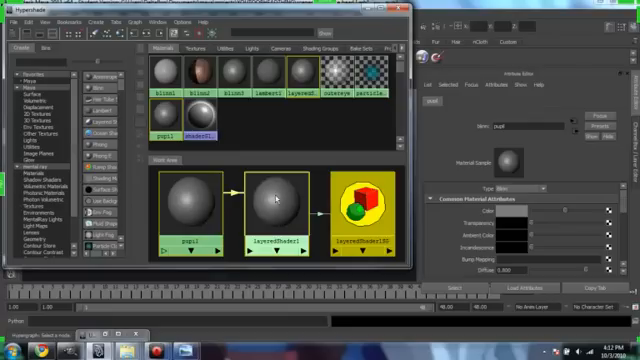
pyautogui.moveTo(276, 198)
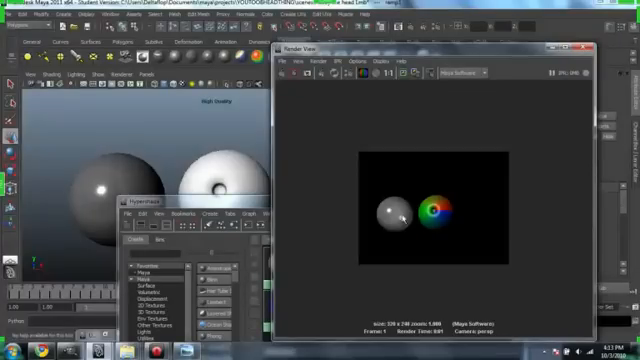
pyautogui.moveTo(424, 224)
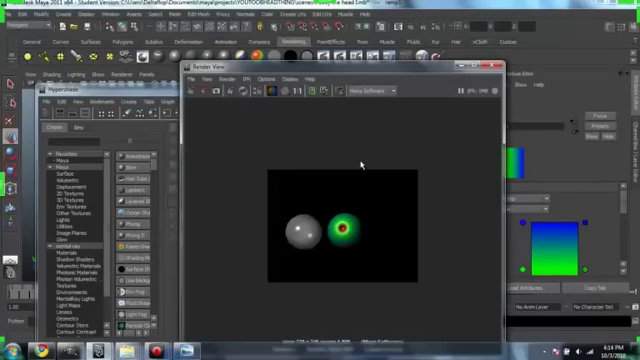
pyautogui.moveTo(356, 224)
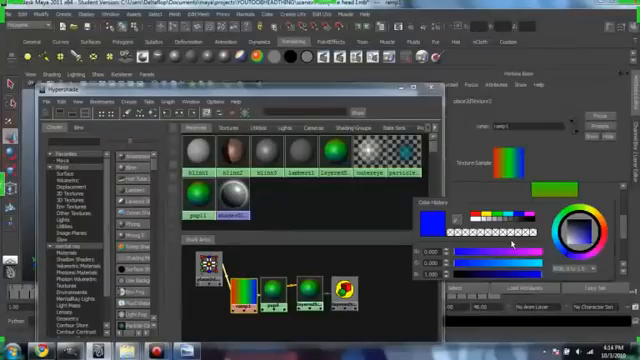
pyautogui.moveTo(550, 254)
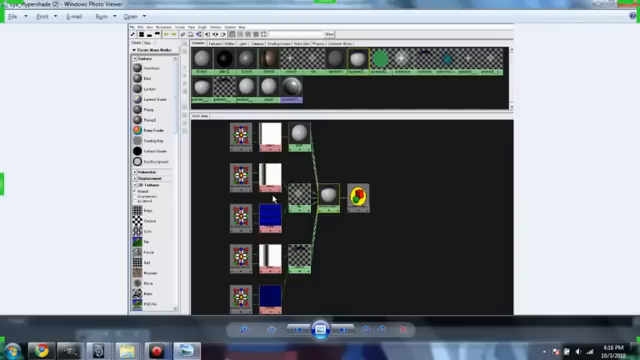
pyautogui.moveTo(270, 214)
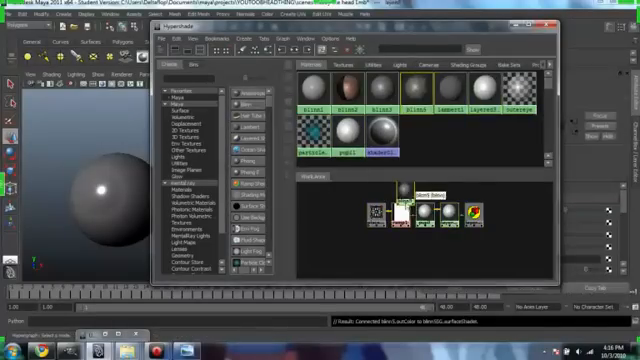
# - Bring up a shader node's marking menu in the eyeball's layered shader network
pyautogui.rightClick(404, 210)
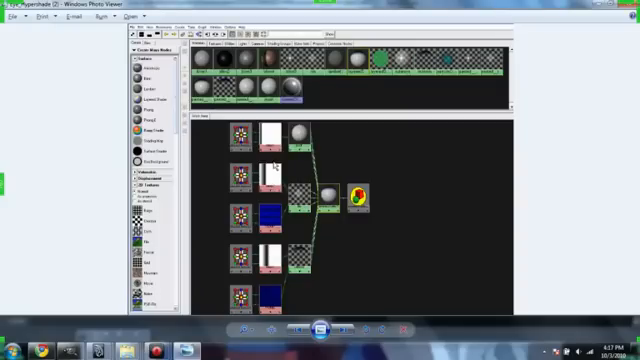
pyautogui.moveTo(276, 172)
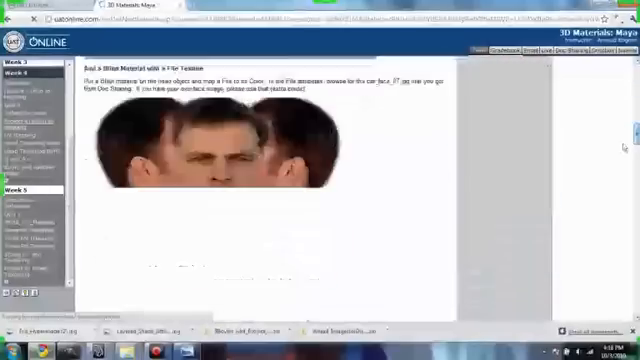
# - Scroll through the shiny material lesson's illustrated instructions
pyautogui.scroll(-3)
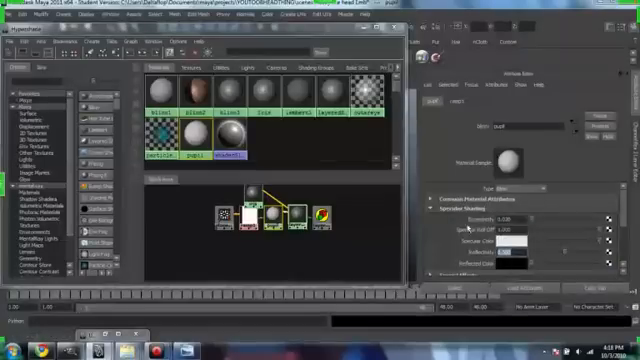
# - Select the Blinn node to show its Specular Shading attributes
pyautogui.click(16, 38)
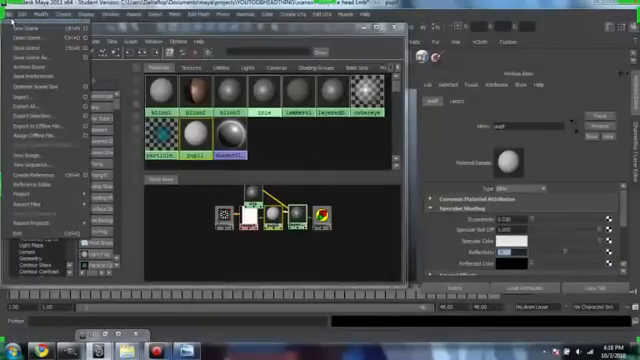